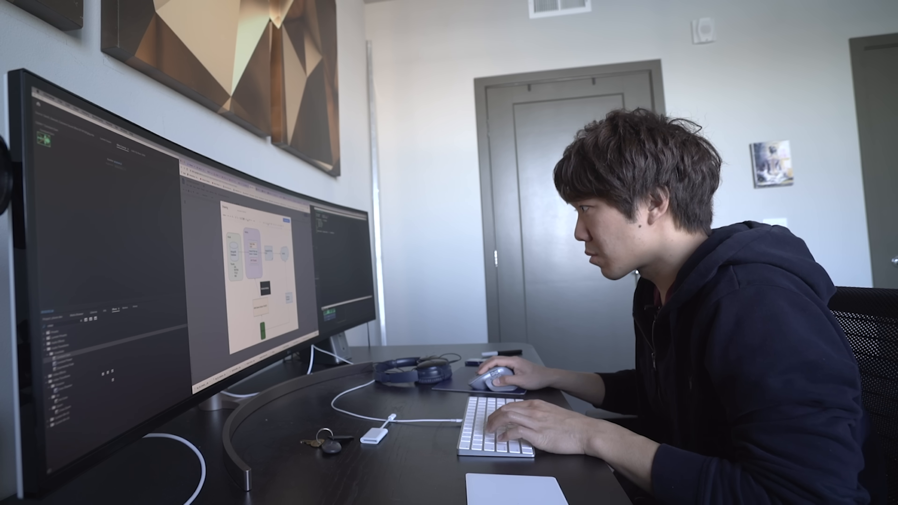
Step: Choose iphone3.png in the file browser for upload into the drawing
click(451, 294)
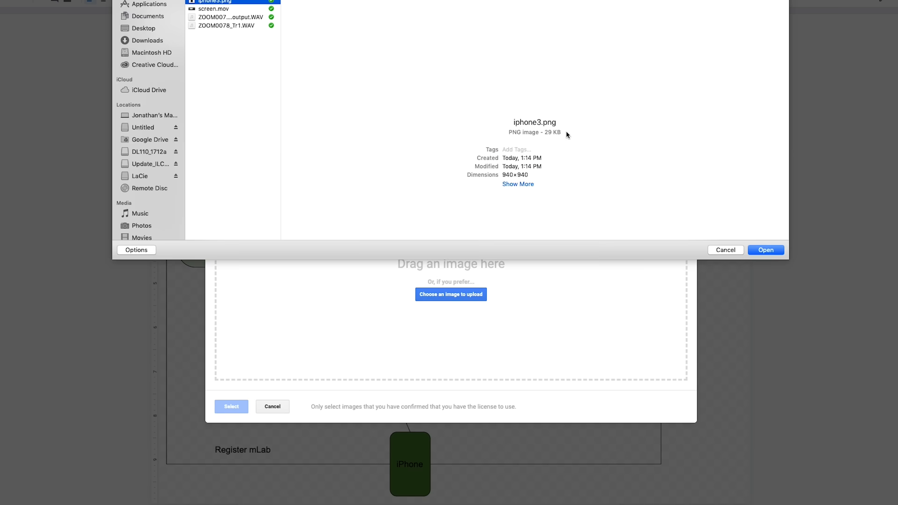